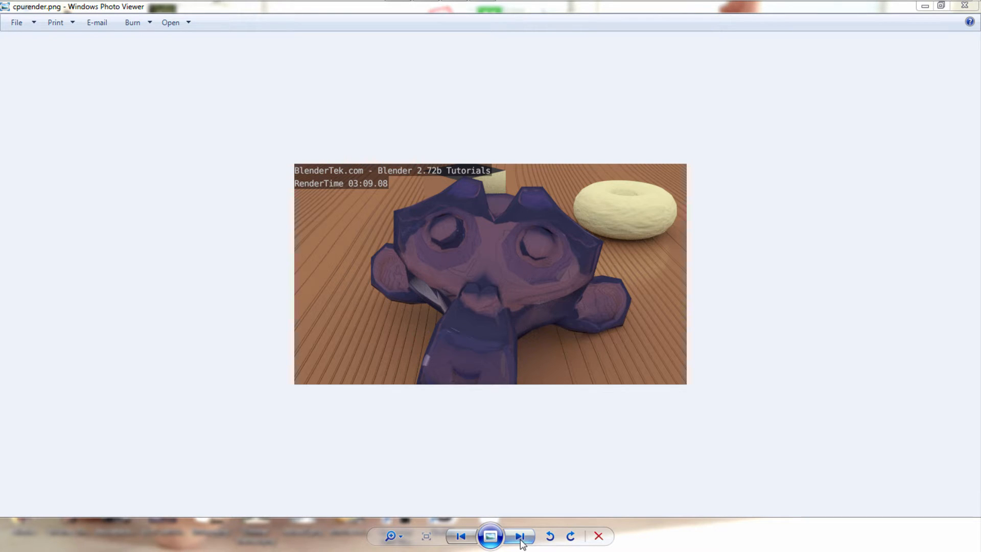
Advance past the 03:09.08 and 02:54.56 renders to cpuandgpu.png at 02:48.74.
{"action": "left_click", "coordinate": [519, 535]}
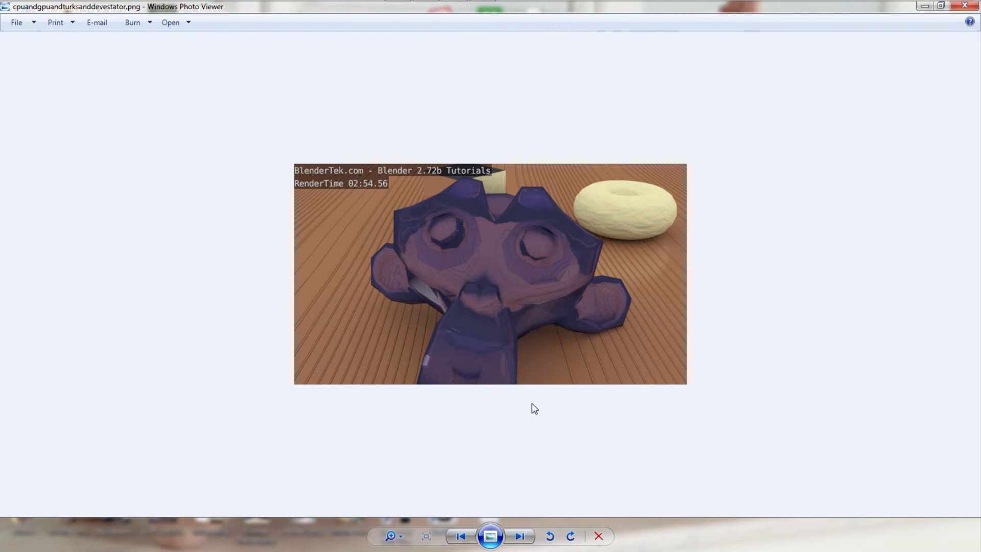
{"action": "mouse_move", "coordinate": [548, 404]}
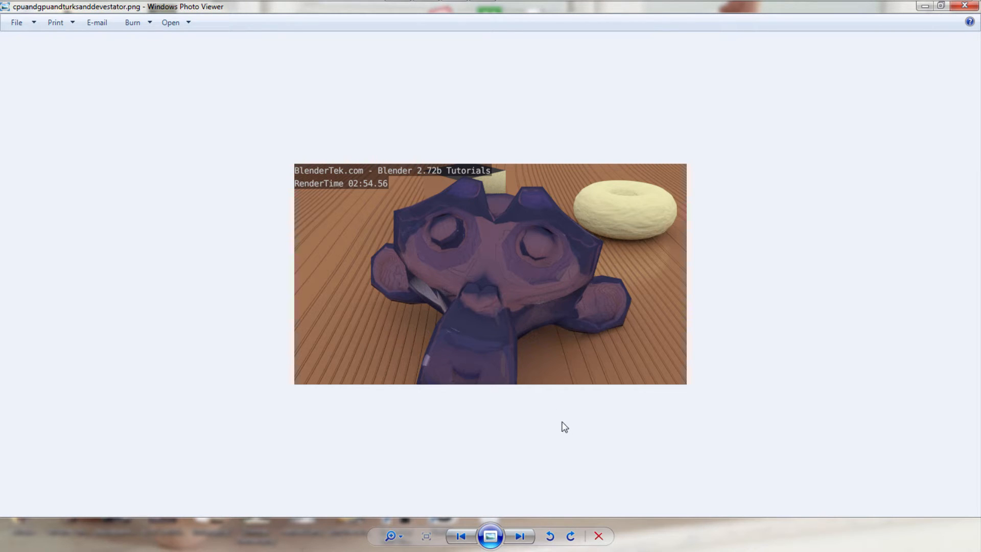
{"action": "mouse_move", "coordinate": [534, 541]}
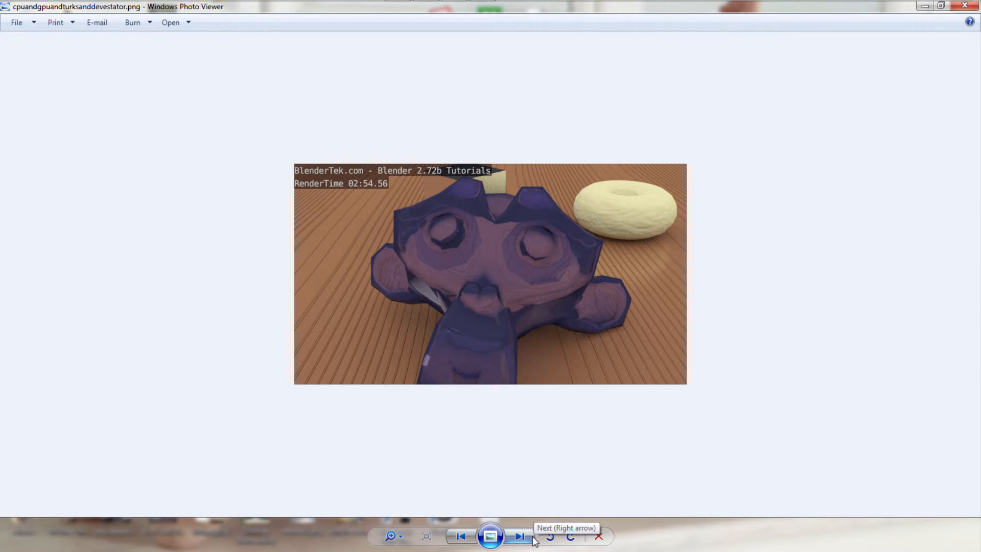
{"action": "left_click", "coordinate": [519, 536]}
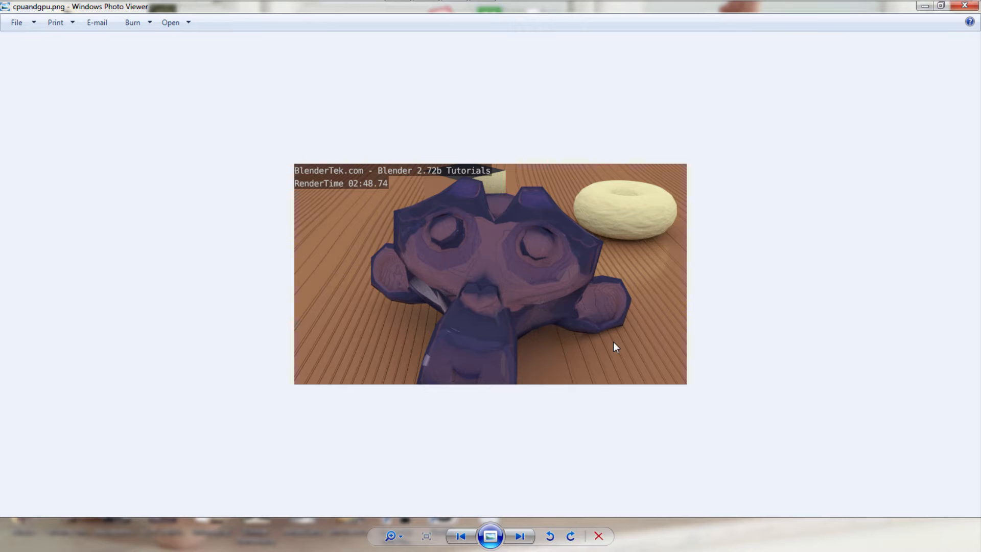
{"action": "mouse_move", "coordinate": [656, 337]}
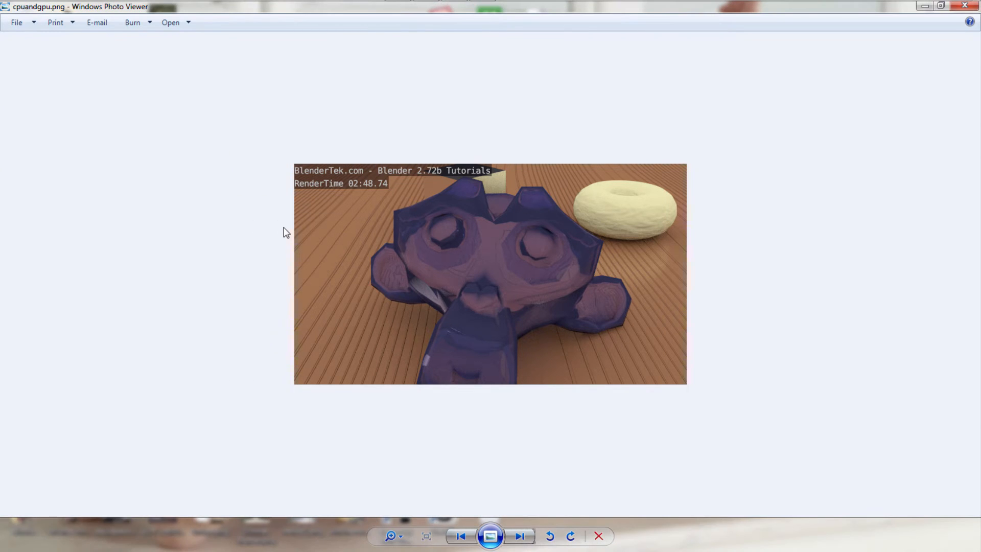
Launch Command Prompt via Run and cd into Program Files\Blender Foundation\Blender.
{"action": "type", "text": "cmd"}
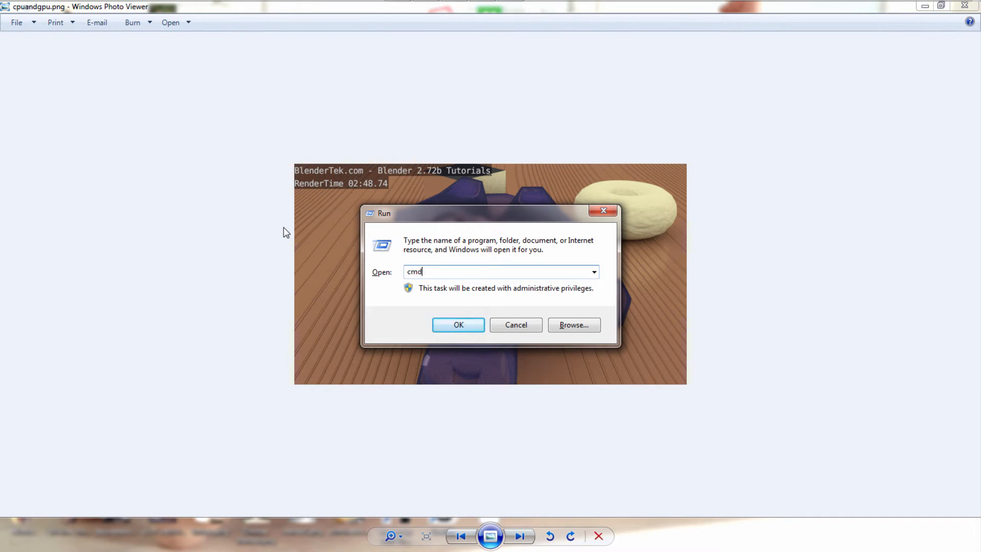
{"action": "left_click", "coordinate": [458, 325]}
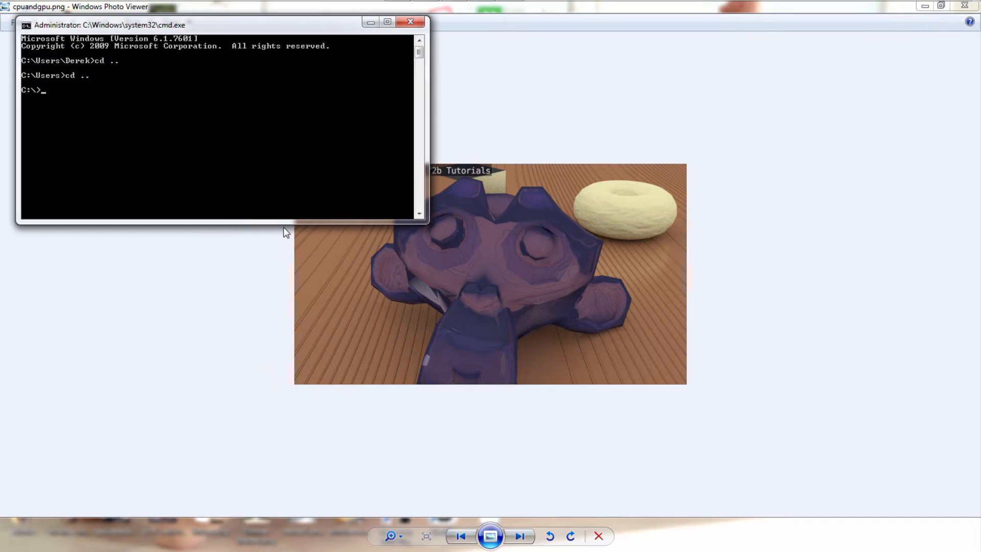
{"action": "type", "text": "cd program files"}
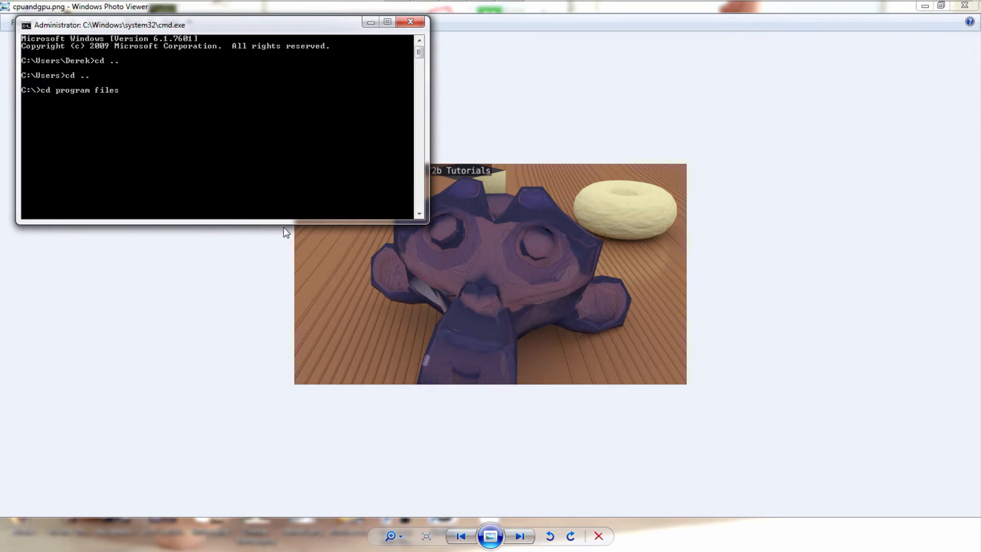
{"action": "type", "text": "cd blender foundation"}
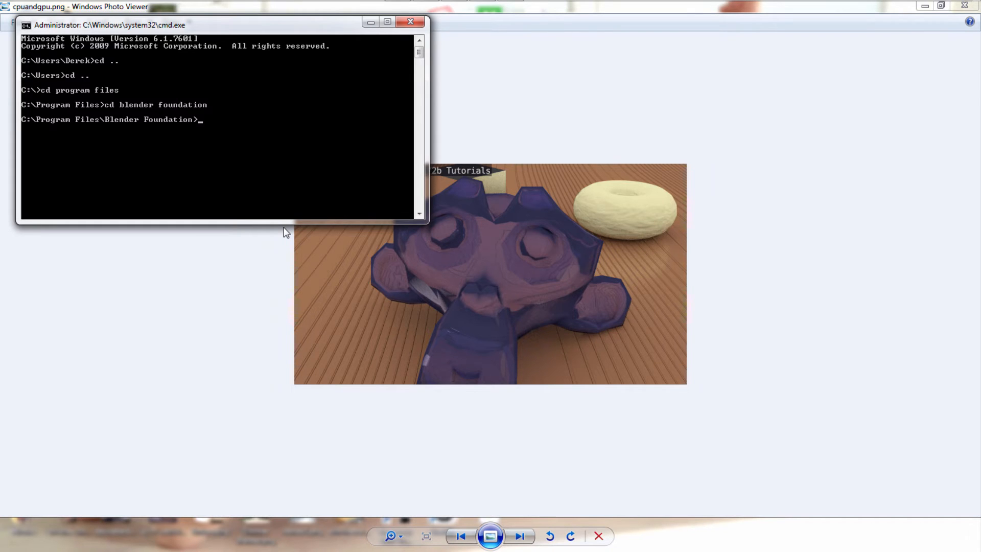
{"action": "type", "text": "cd blender"}
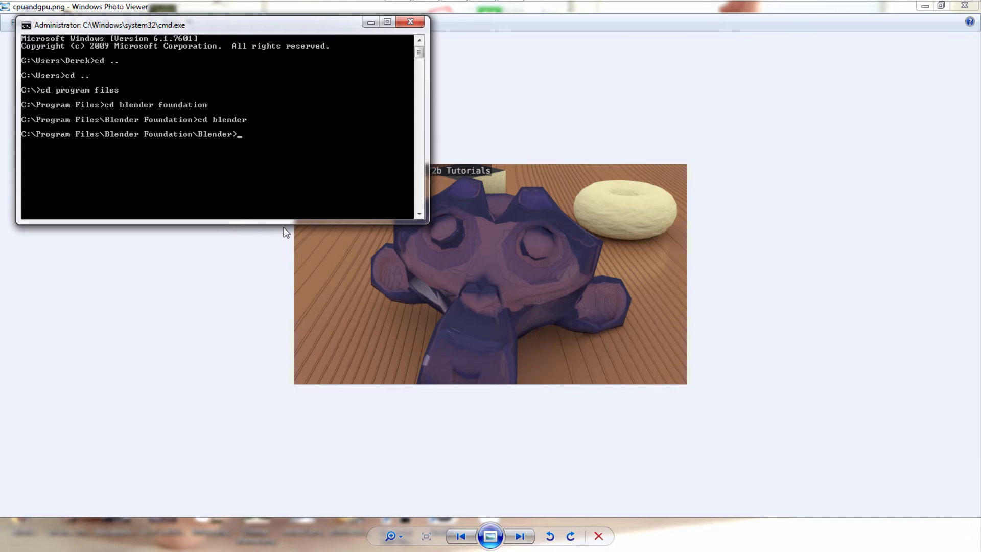
Enter set CYCLES_OPENCL_TEST=ALL so Blender exposes OpenCL devices.
{"action": "type", "text": "set"}
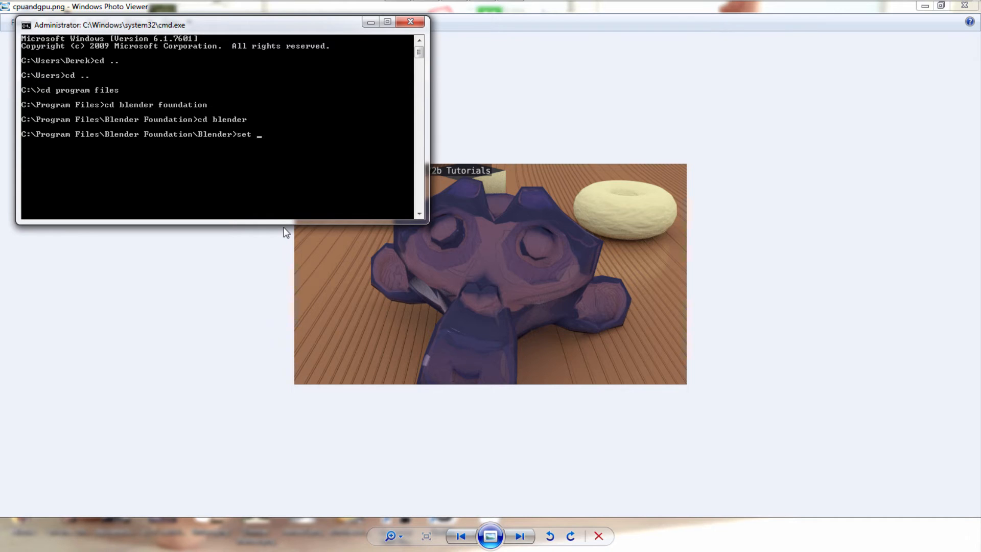
{"action": "type", "text": "CYCLES"}
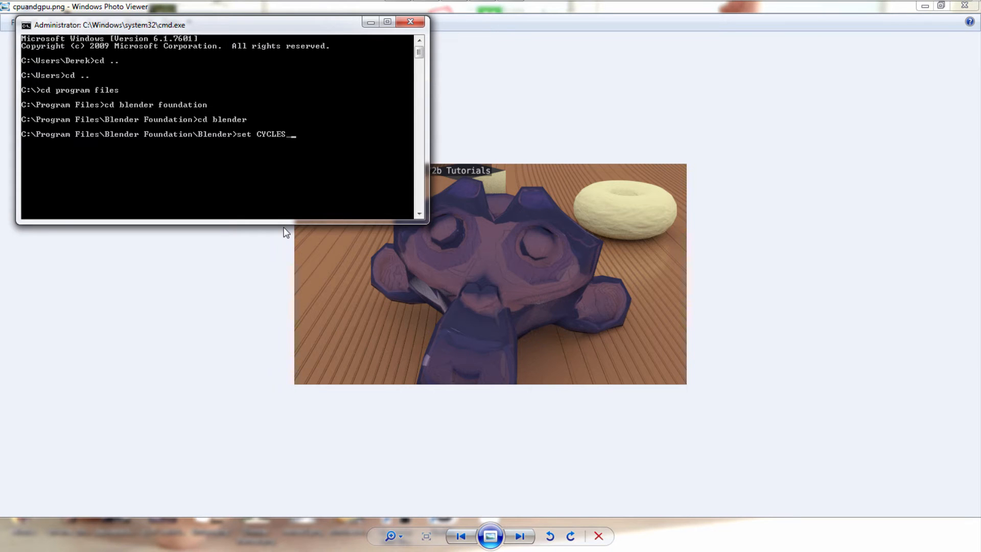
{"action": "type", "text": "_OPENCL"}
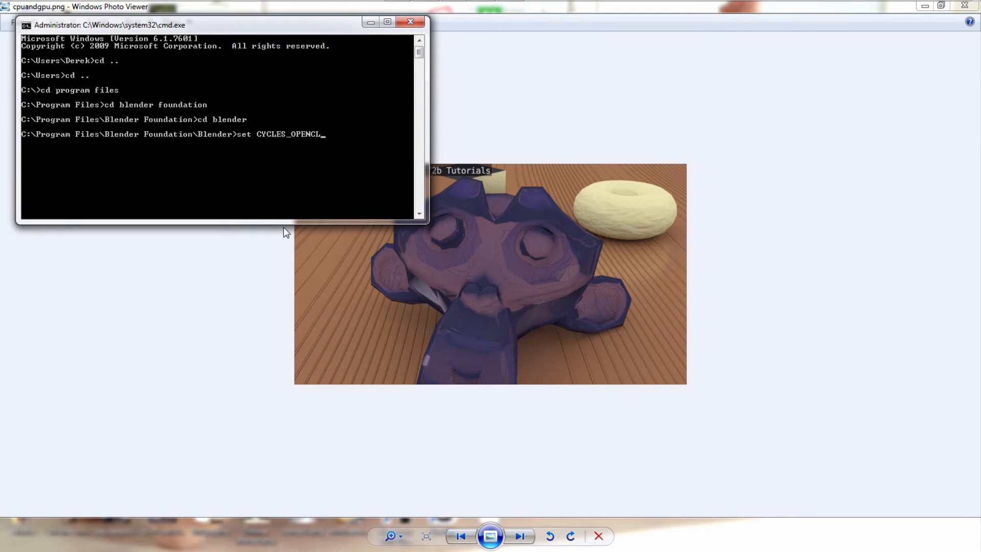
{"action": "type", "text": "_TEST"}
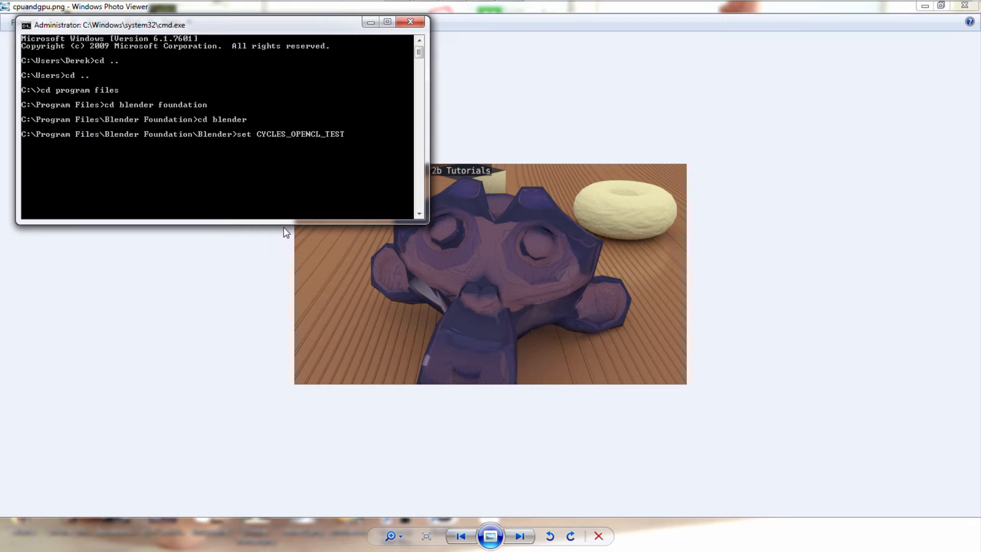
{"action": "type", "text": "=ALL"}
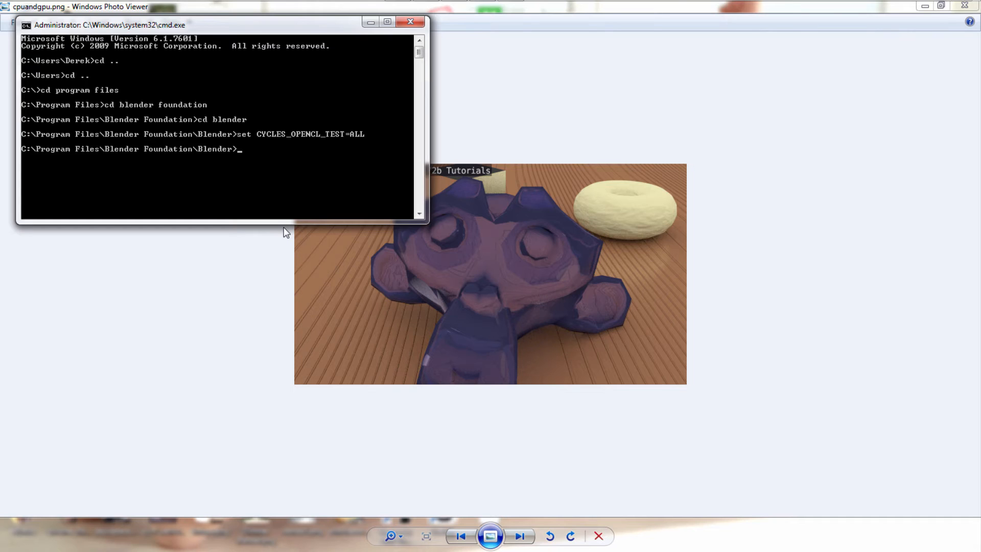
{"action": "type", "text": "."}
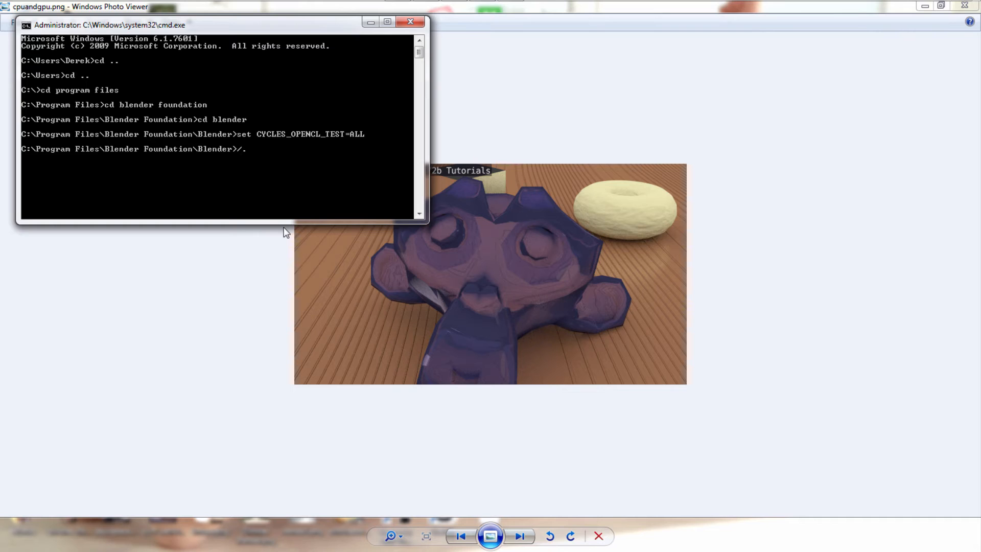
{"action": "type", "text": "/."}
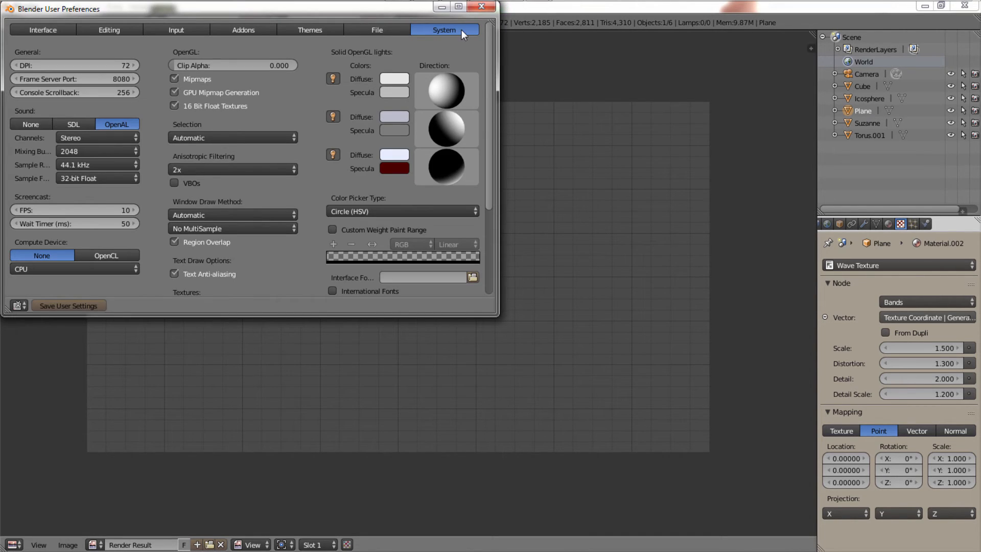
{"action": "mouse_move", "coordinate": [68, 282]}
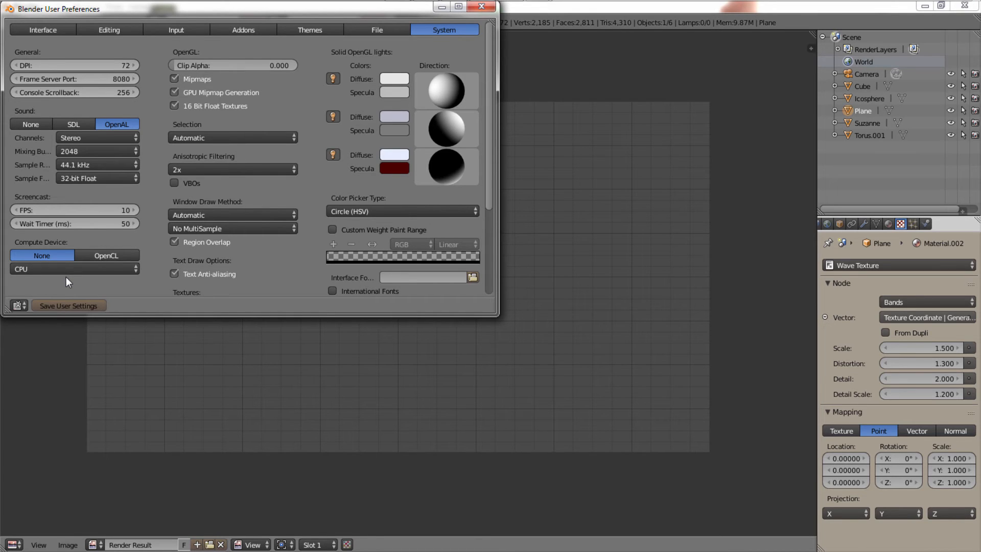
{"action": "mouse_move", "coordinate": [74, 274]}
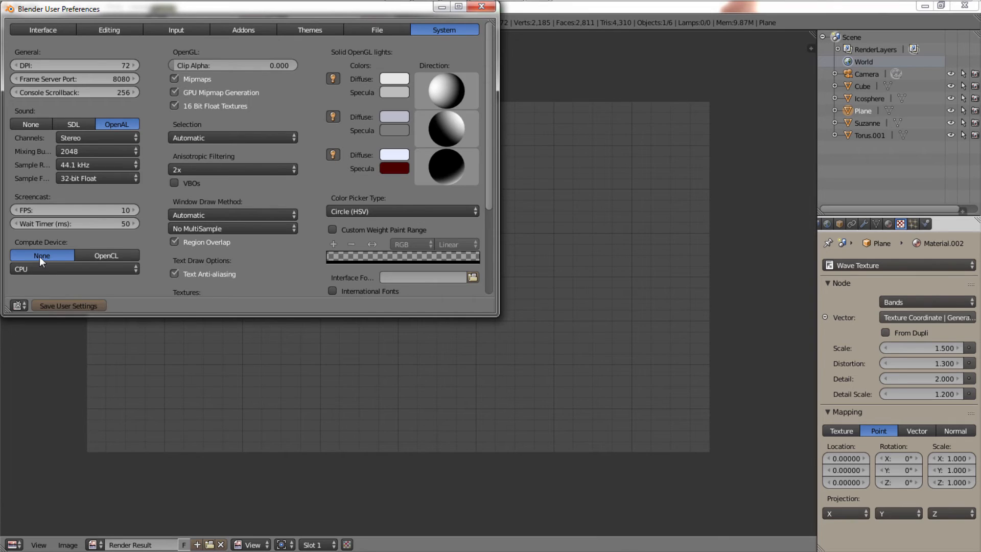
Switch Compute Device to OpenCL, revealing the AMD APU, Turks and Devastator device list.
{"action": "left_click", "coordinate": [108, 256]}
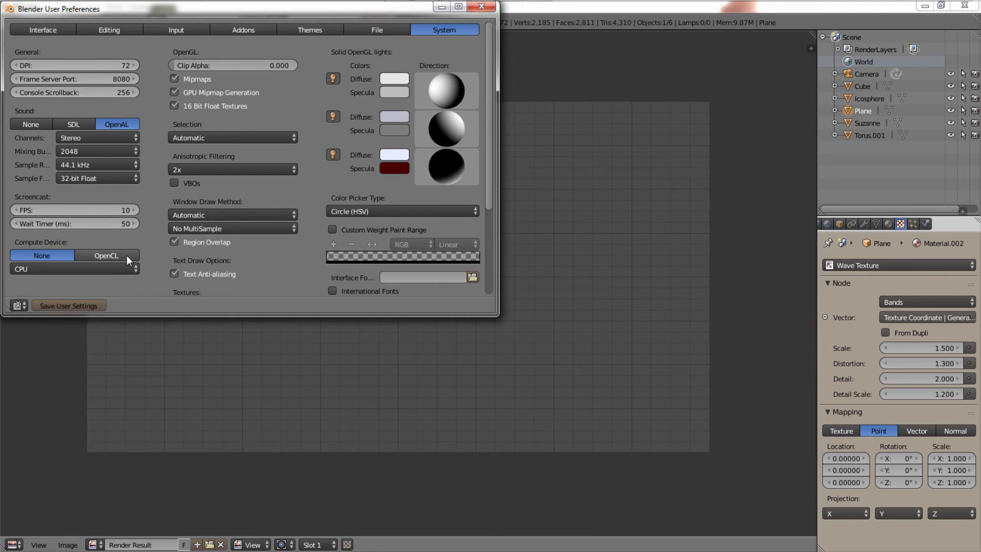
{"action": "left_click", "coordinate": [106, 255]}
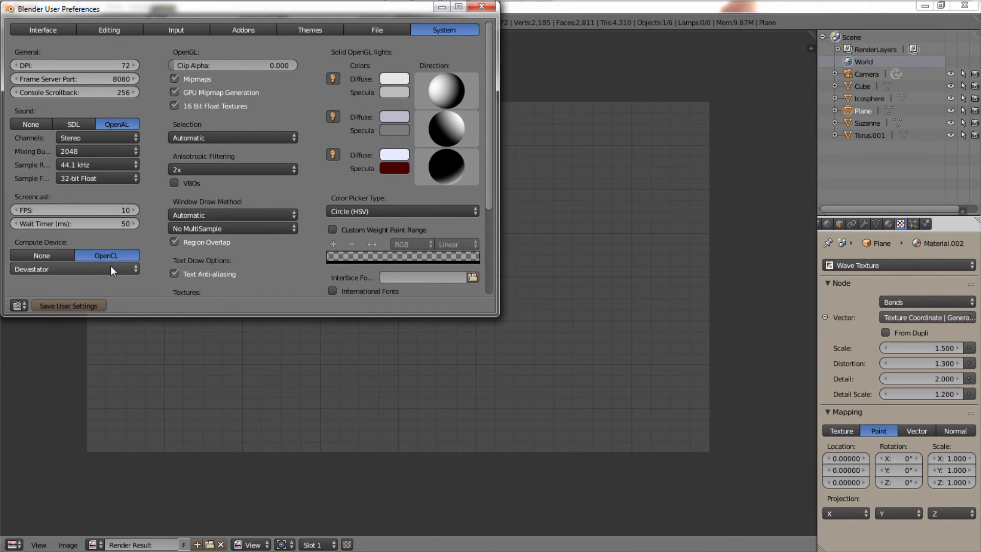
{"action": "left_click", "coordinate": [74, 269]}
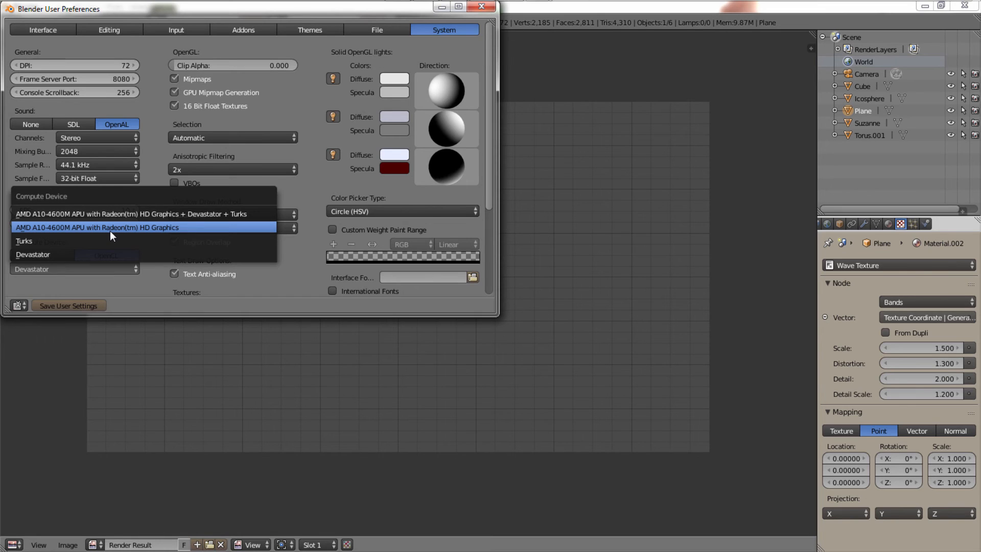
{"action": "mouse_move", "coordinate": [78, 233]}
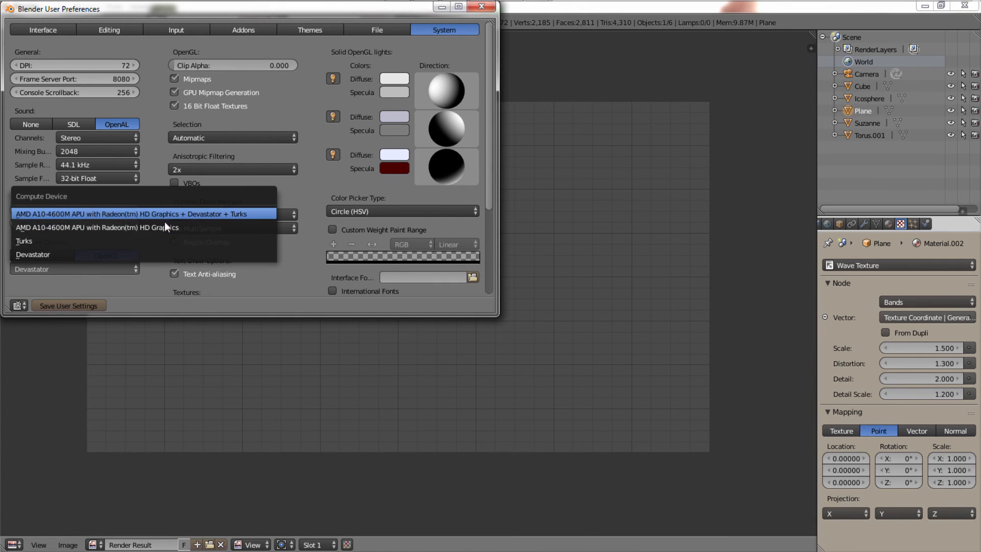
Select the AMD A10-4600M APU + Devastator + Turks device and save user settings.
{"action": "left_click", "coordinate": [117, 213]}
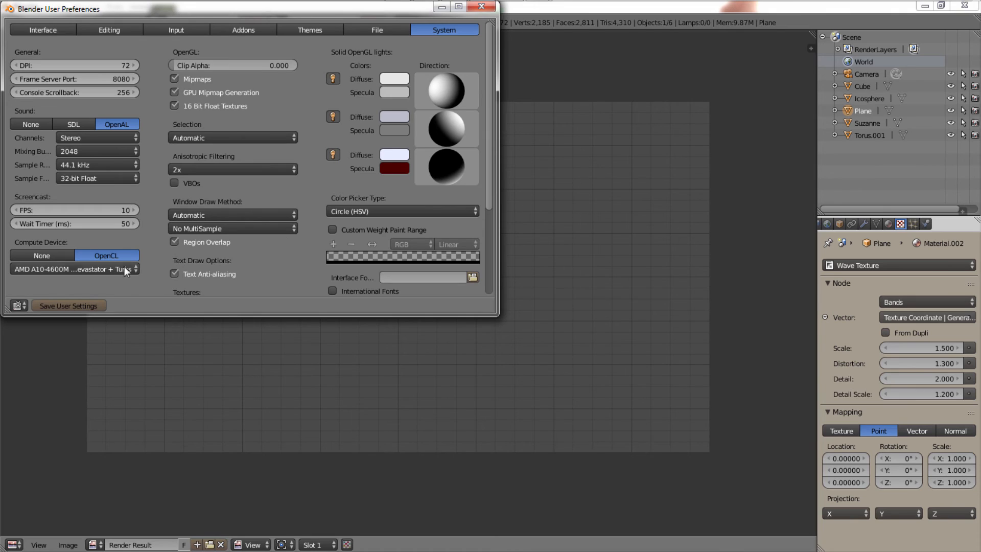
{"action": "left_click", "coordinate": [74, 269]}
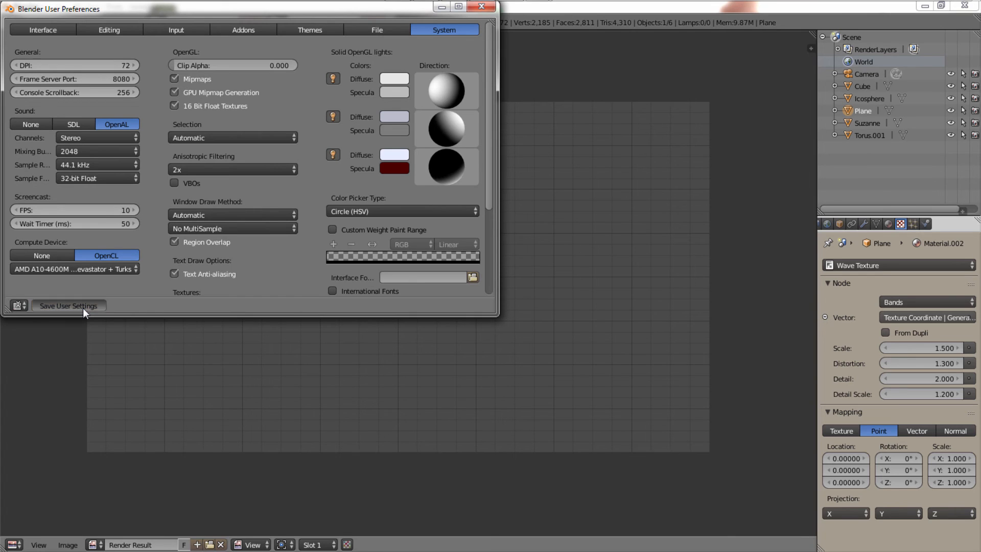
{"action": "left_click", "coordinate": [69, 305]}
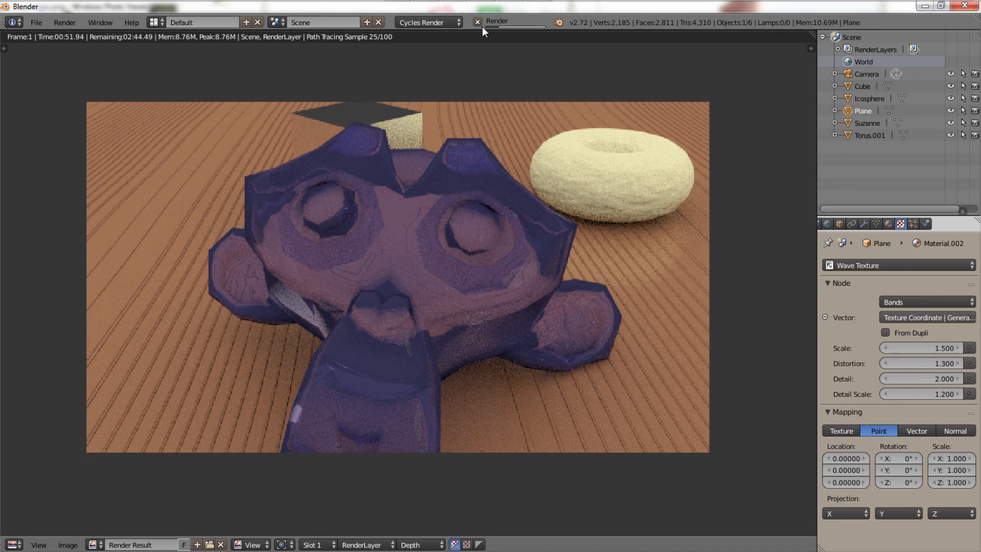
{"action": "mouse_move", "coordinate": [415, 161]}
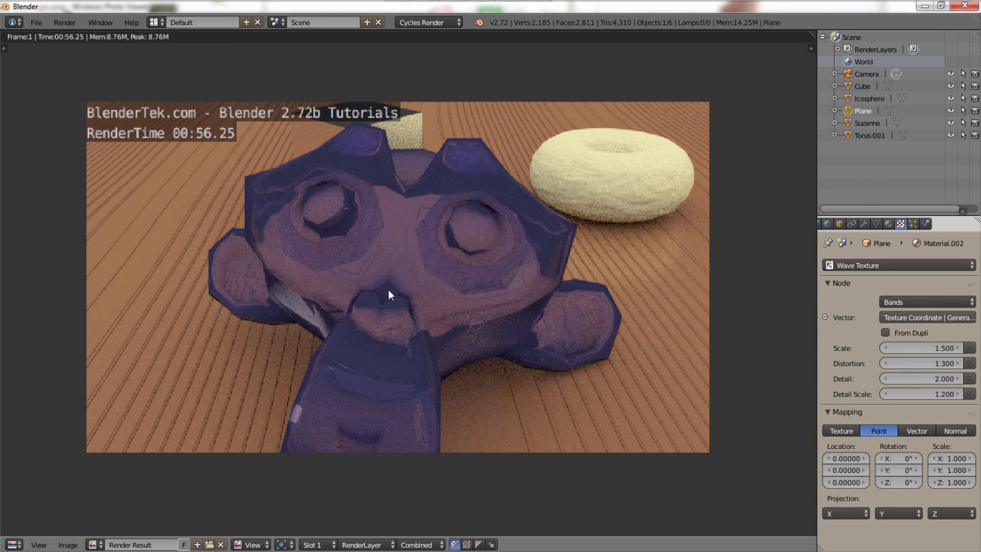
{"action": "mouse_move", "coordinate": [336, 284]}
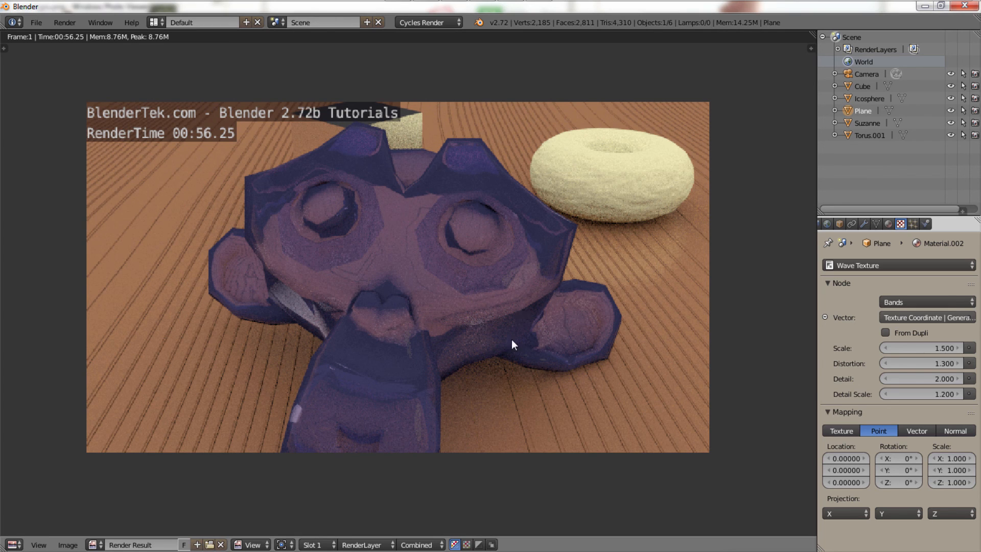
{"action": "mouse_move", "coordinate": [458, 314]}
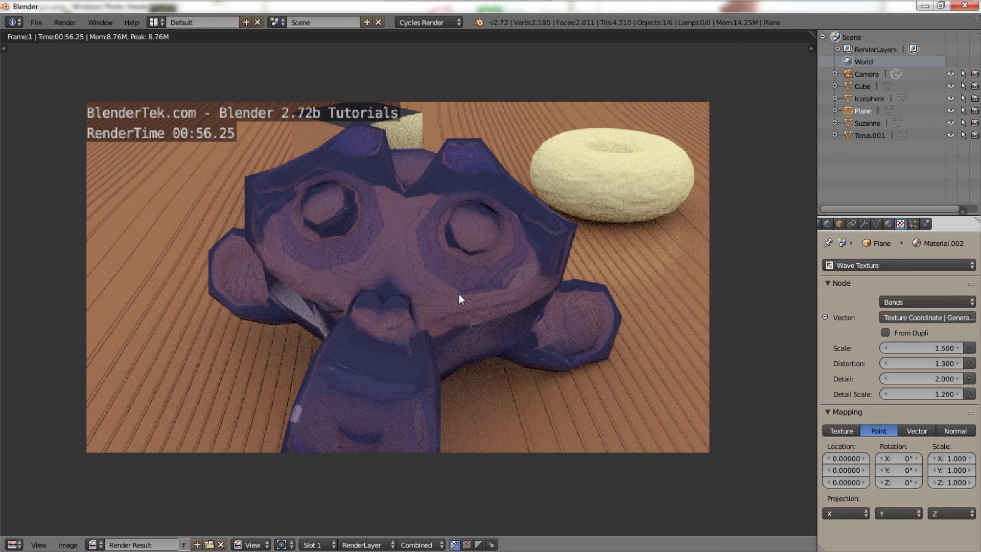